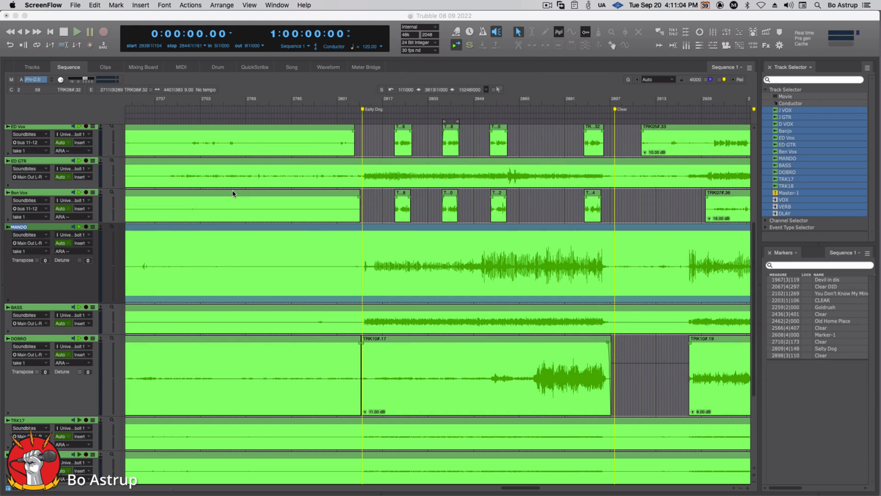
mouse_move(245, 143)
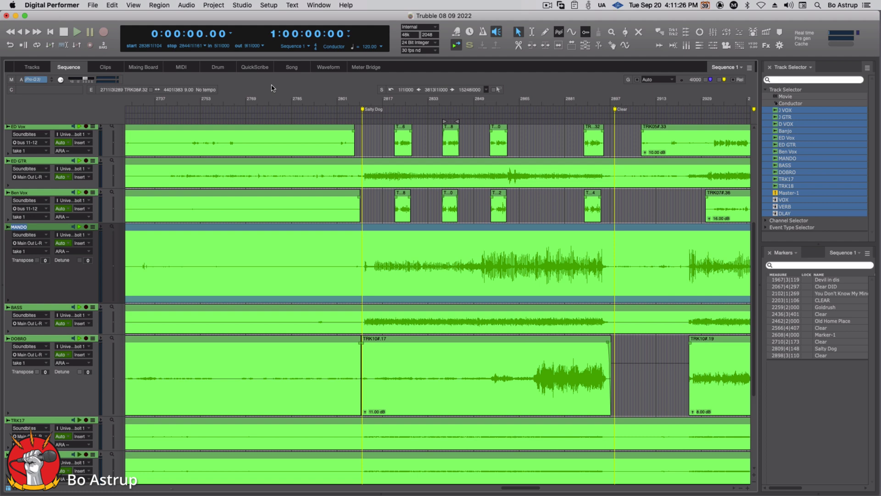
mouse_move(276, 96)
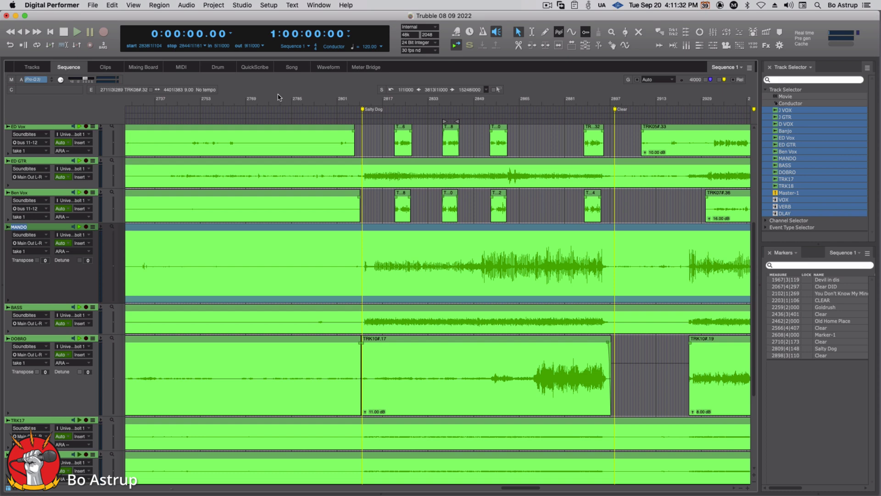
Step: Scroll the Sequence window down to bring the vocal tracks into view
scroll(down, 3)
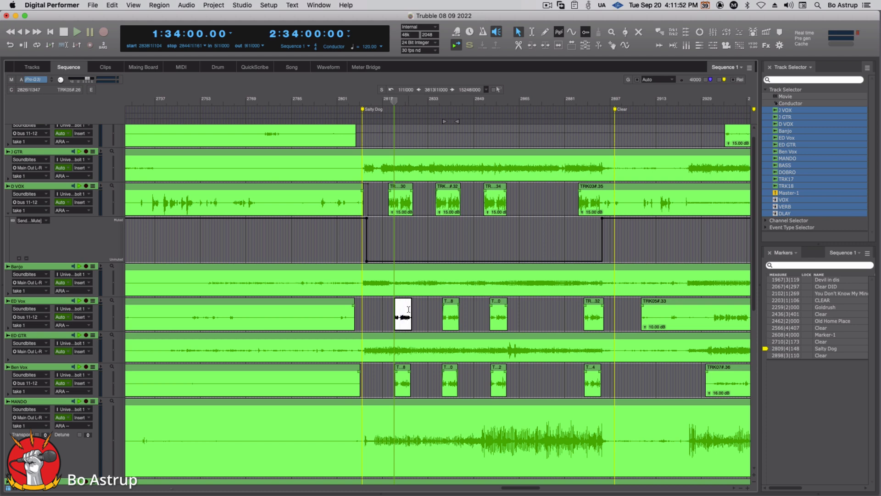
Step: Set soundbites to use their track's ARA effect via the Audio menu, then show the Mixing Board
click(186, 5)
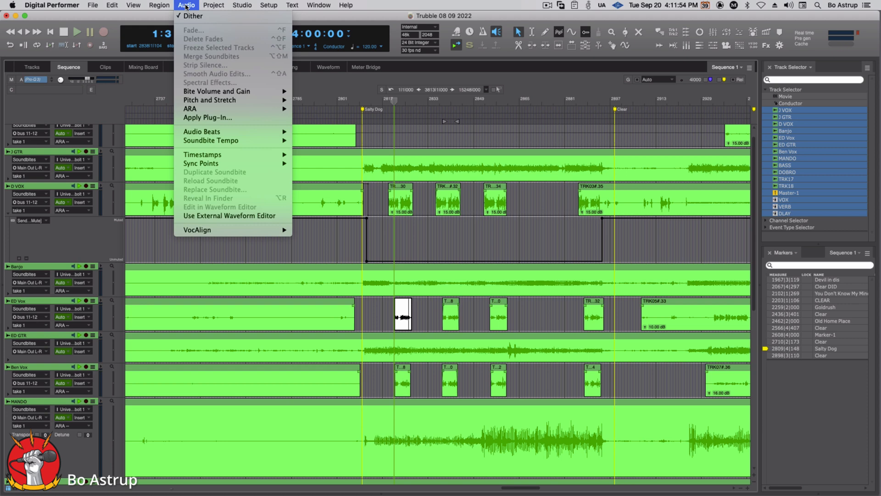
mouse_move(210, 100)
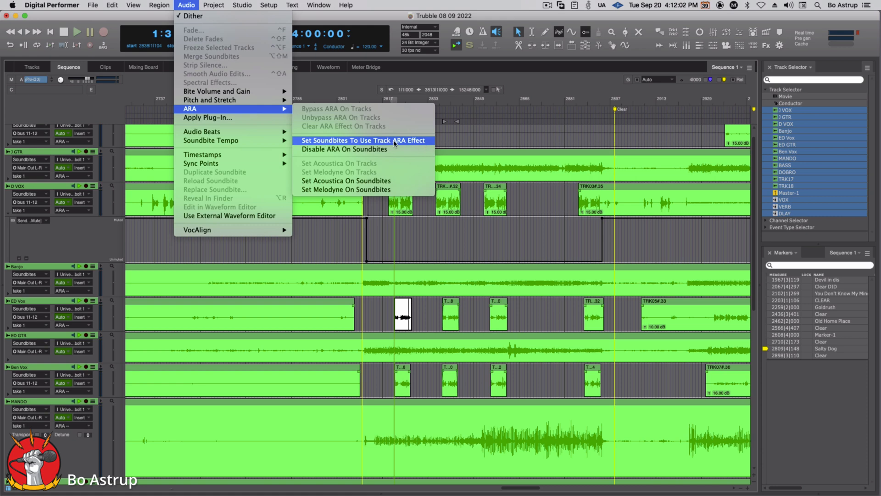
click(362, 140)
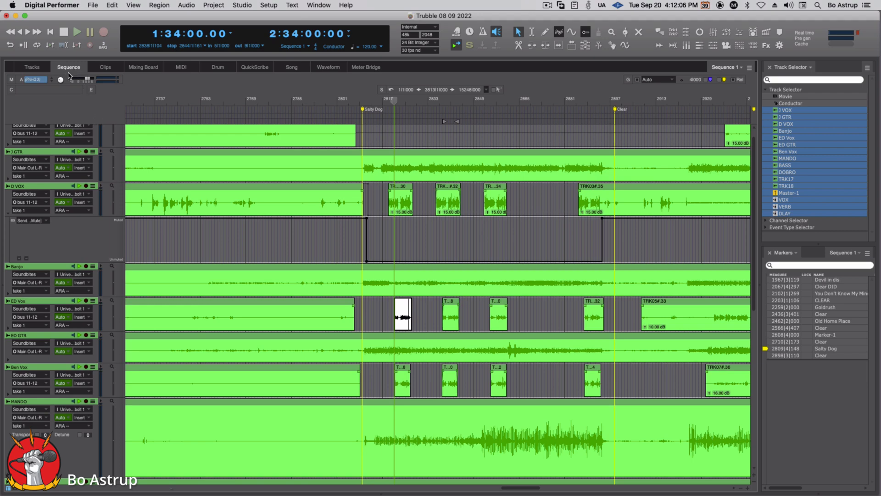
click(144, 67)
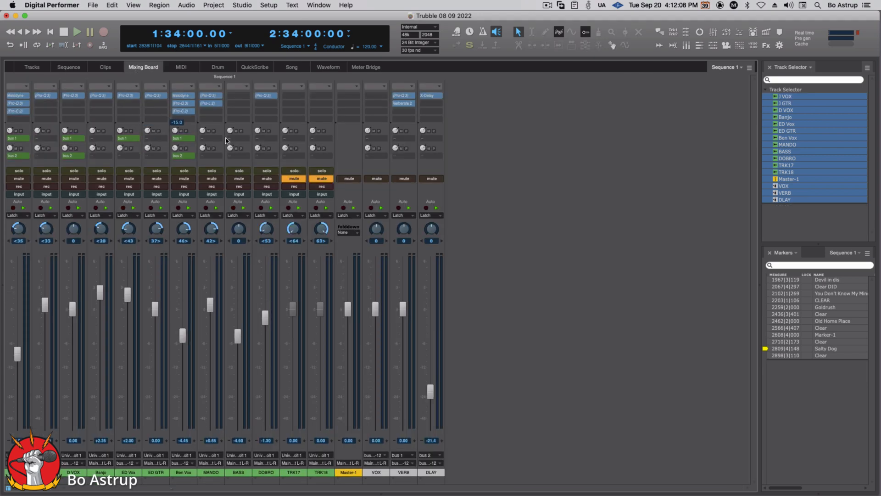
Step: Return to the Sequence timeline showing the D VOX copy track running through Melodyne
click(68, 67)
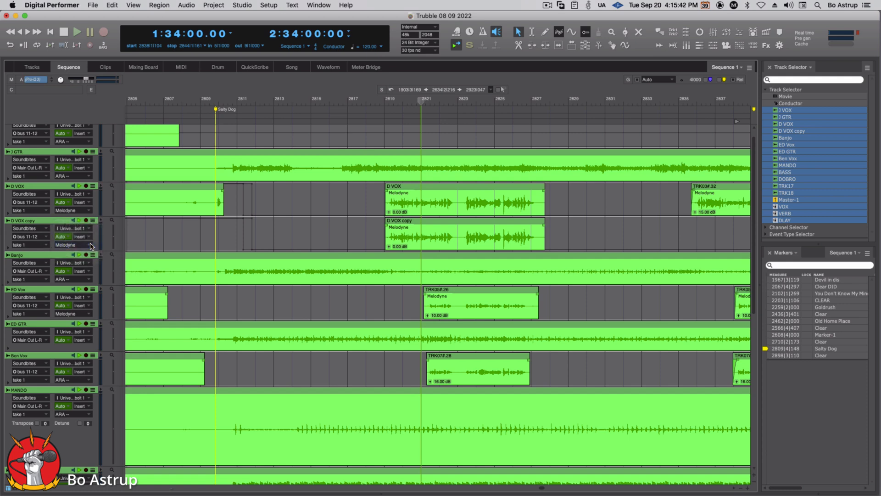
Step: Open the D VOX copy soundbite in Melodyne's ARA pane, then switch the track's ARA effect to Acoustica
click(463, 233)
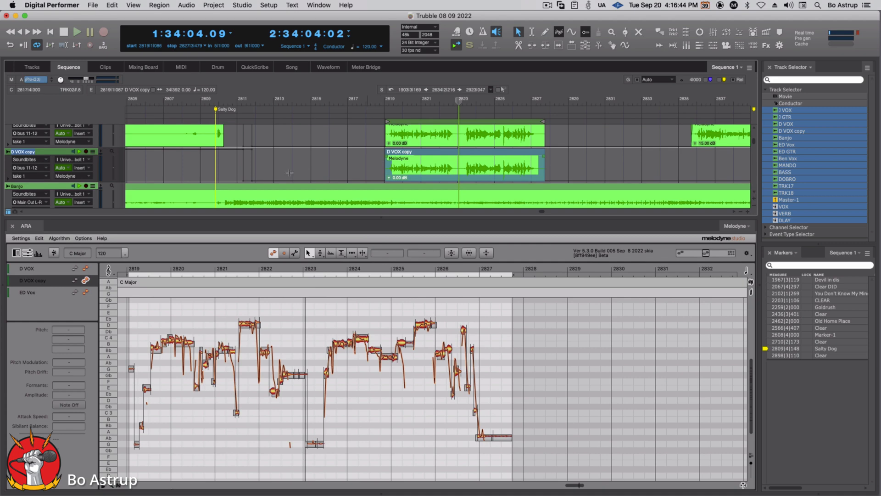
click(73, 141)
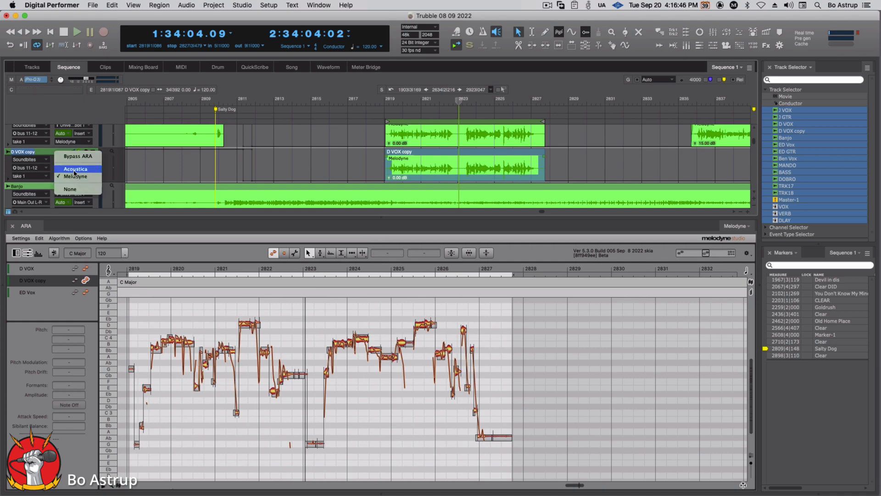
click(75, 169)
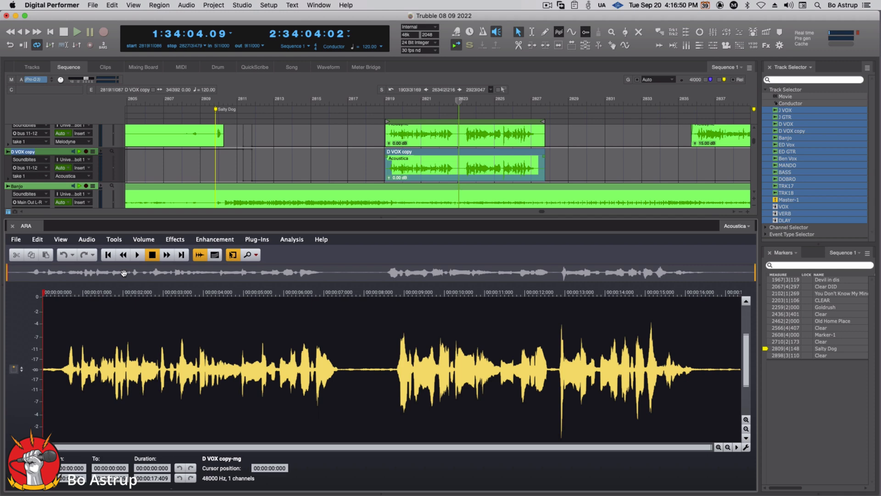
Step: Browse Acoustica's Effects menu and its Enhancement submenu of repair tools
click(175, 239)
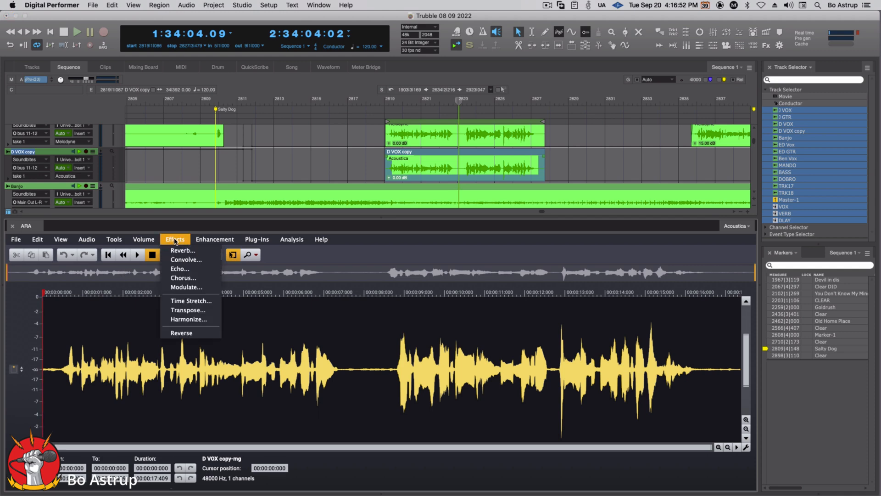
click(215, 239)
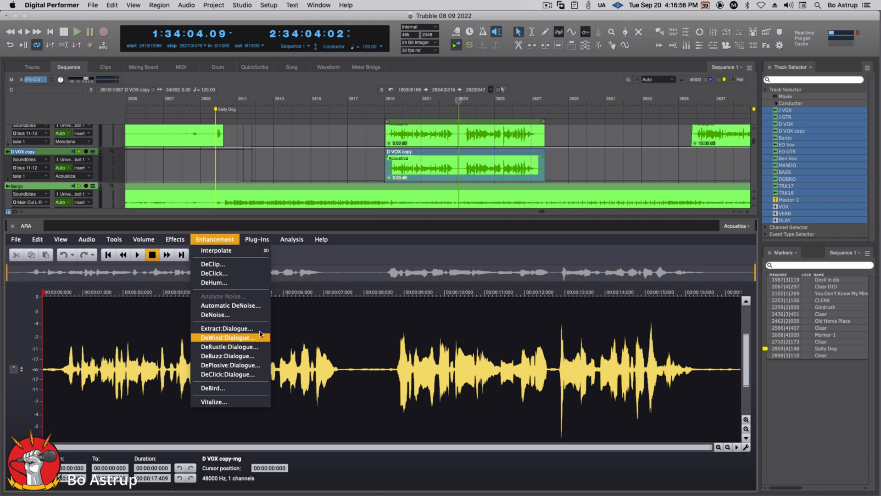
mouse_move(227, 328)
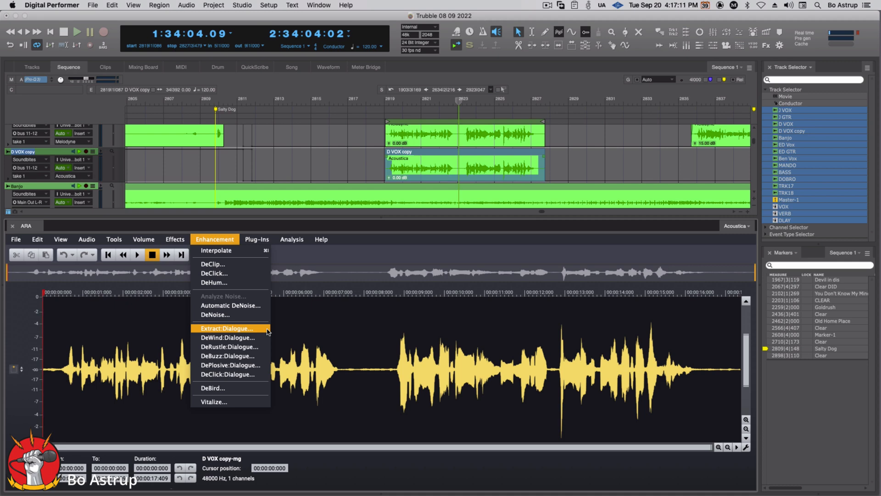
mouse_move(258, 327)
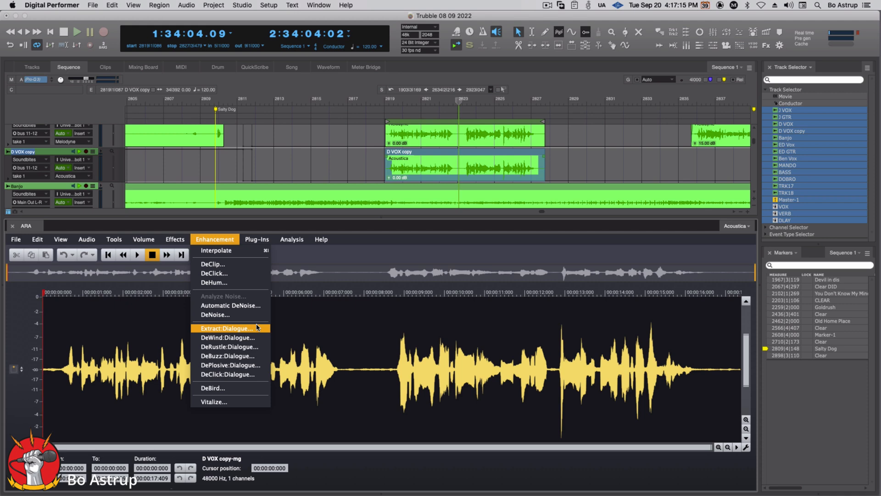
mouse_move(253, 338)
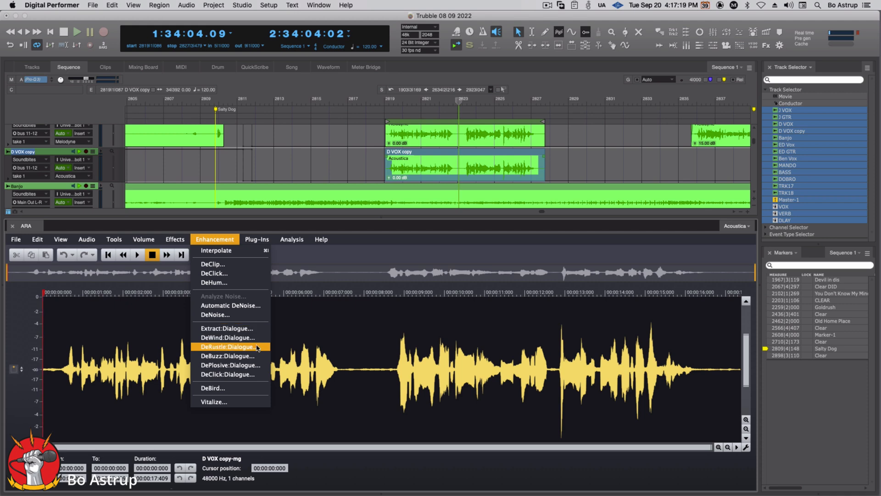
mouse_move(229, 365)
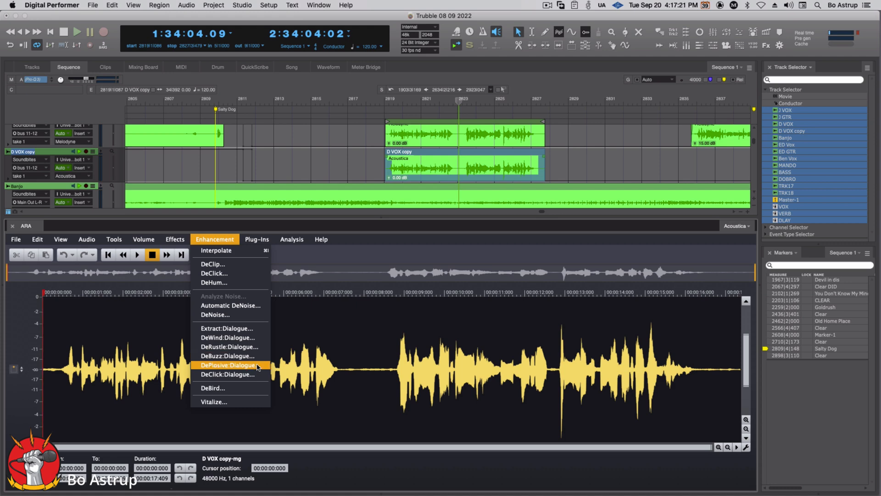
mouse_move(228, 374)
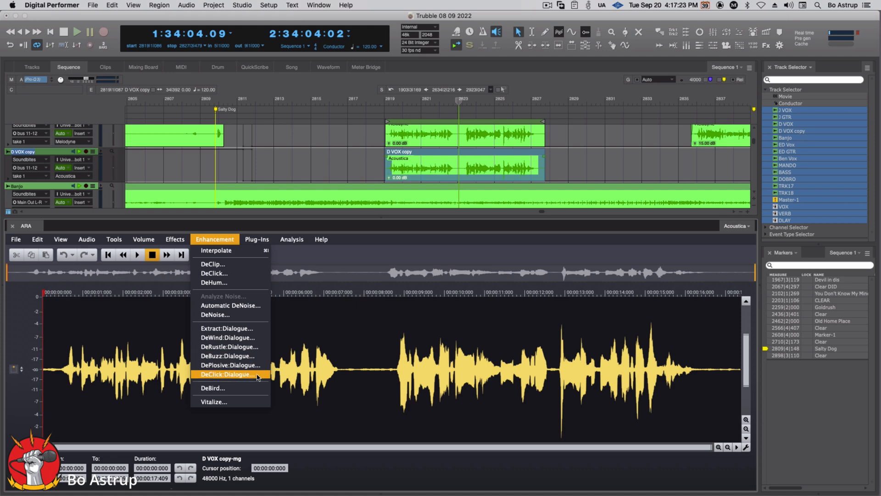